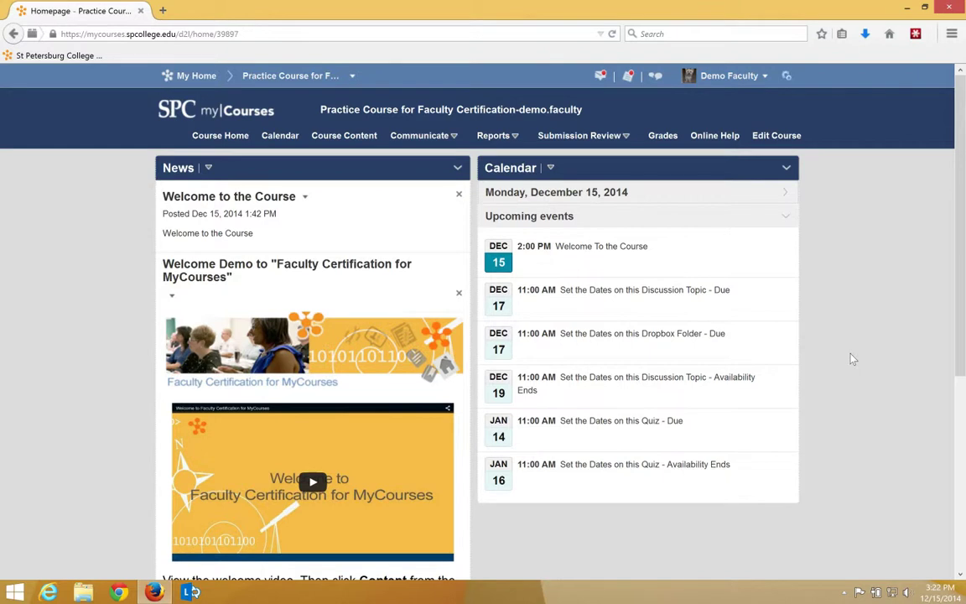
{"action": "mouse_move", "coordinate": [855, 364]}
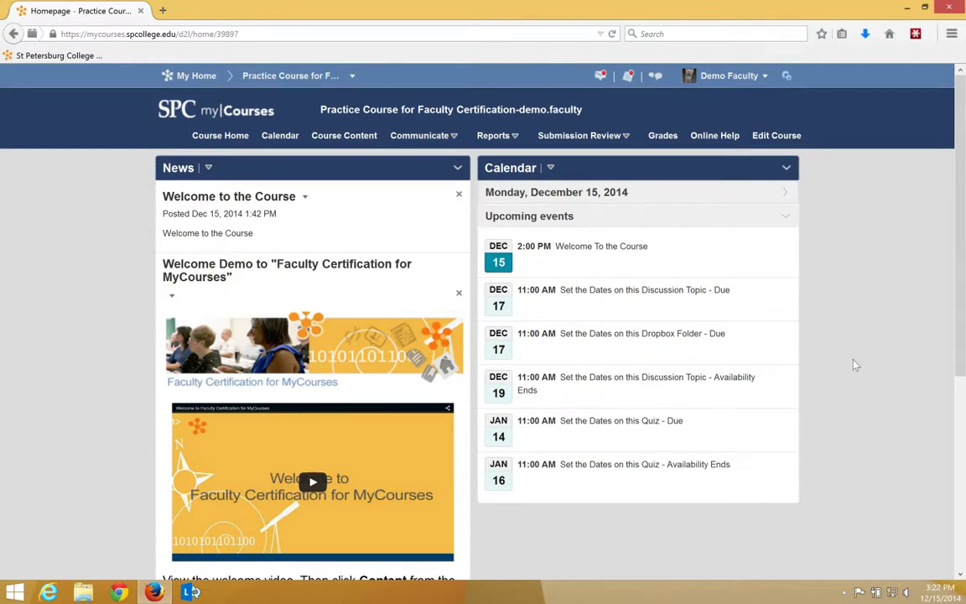
{"action": "mouse_move", "coordinate": [634, 151]}
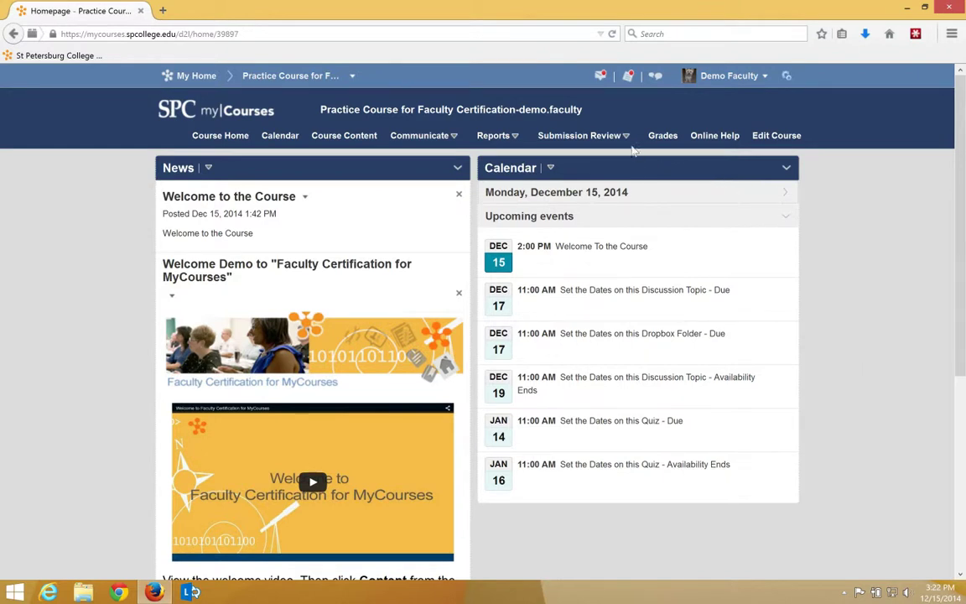
Step: Expand the Submission Review menu on the course navbar
{"action": "left_click", "coordinate": [578, 134]}
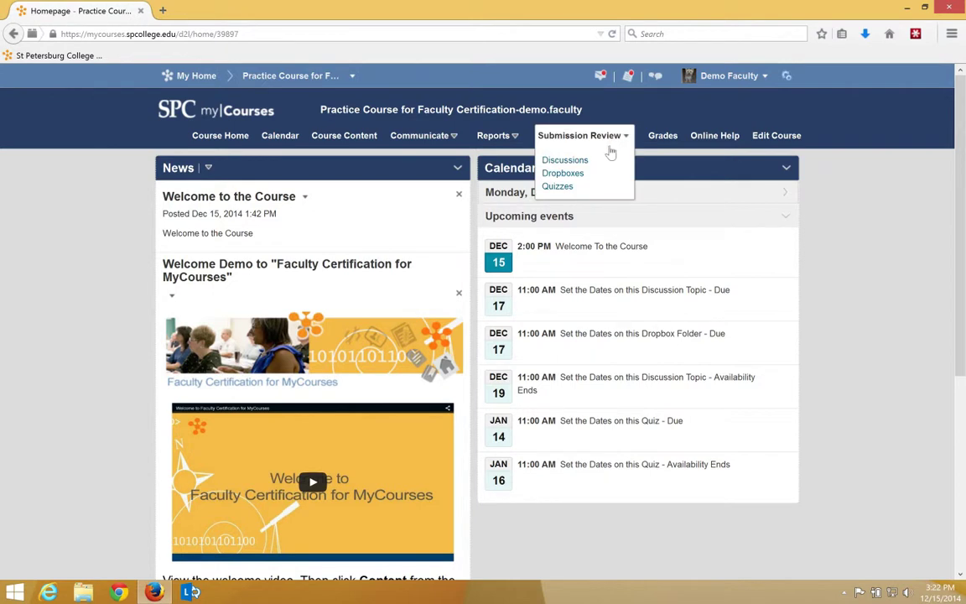
Step: Go to Quizzes and choose Edit Quiz for the Chapter 10 Quiz
{"action": "left_click", "coordinate": [556, 184]}
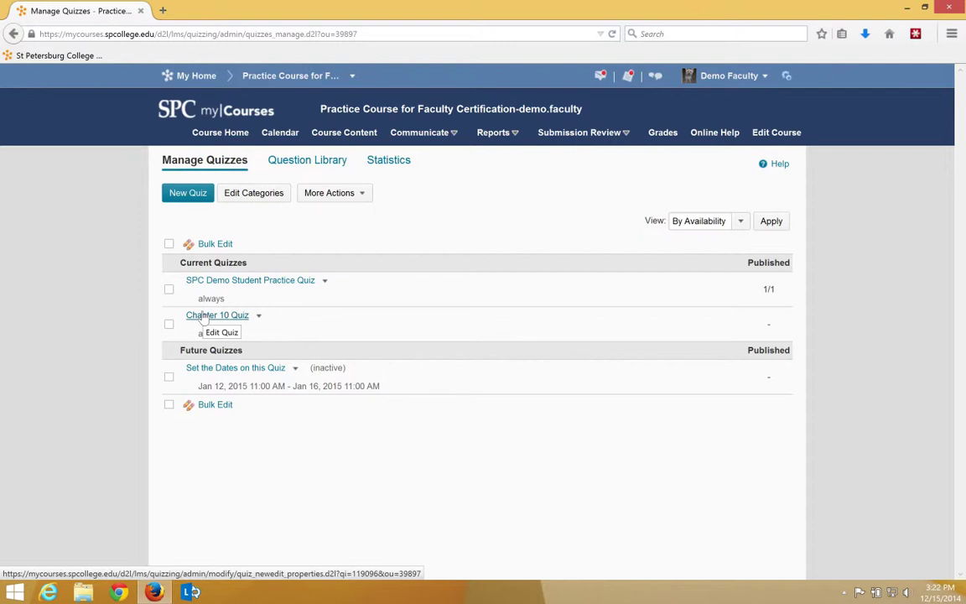
{"action": "left_click", "coordinate": [221, 332]}
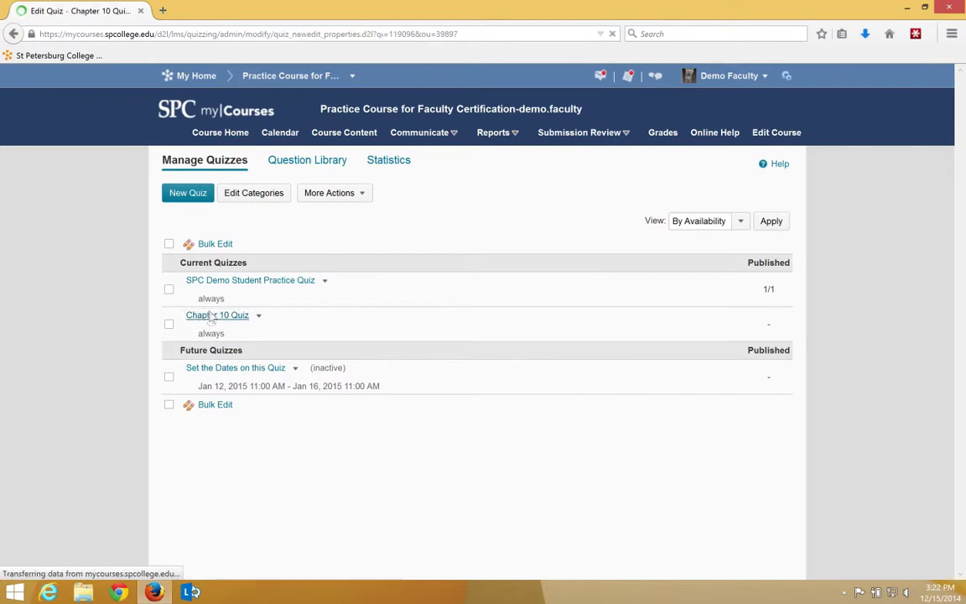
{"action": "left_click", "coordinate": [218, 315]}
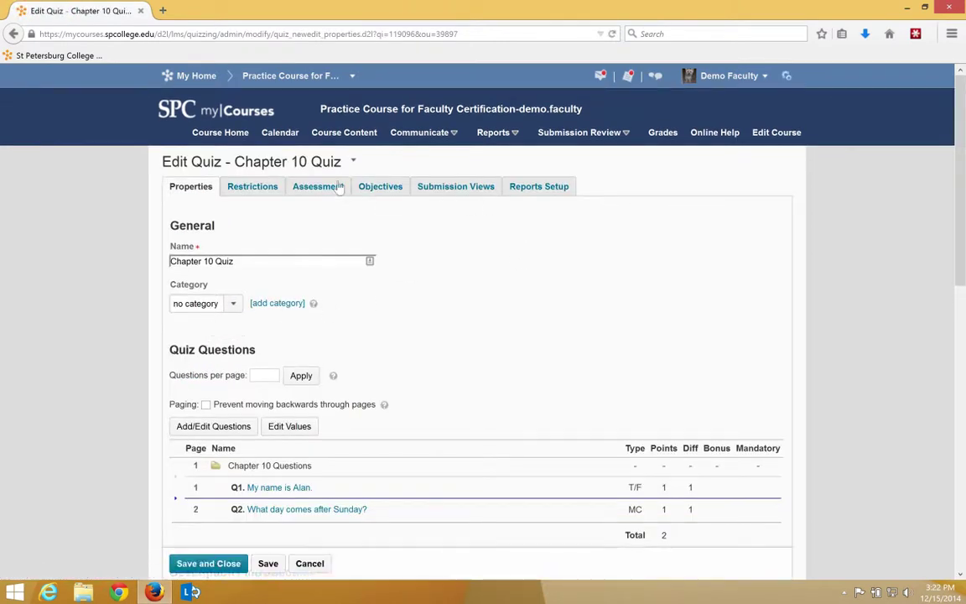
Step: In Assessment settings, set Attempts Allowed to 2, apply, then Save and Close
{"action": "left_click", "coordinate": [319, 186]}
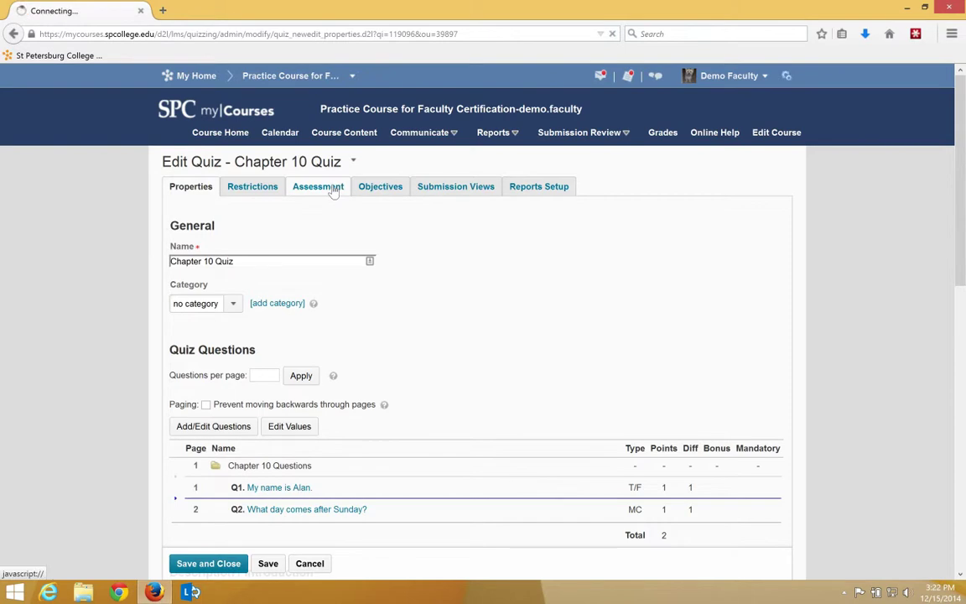
{"action": "left_click", "coordinate": [318, 186]}
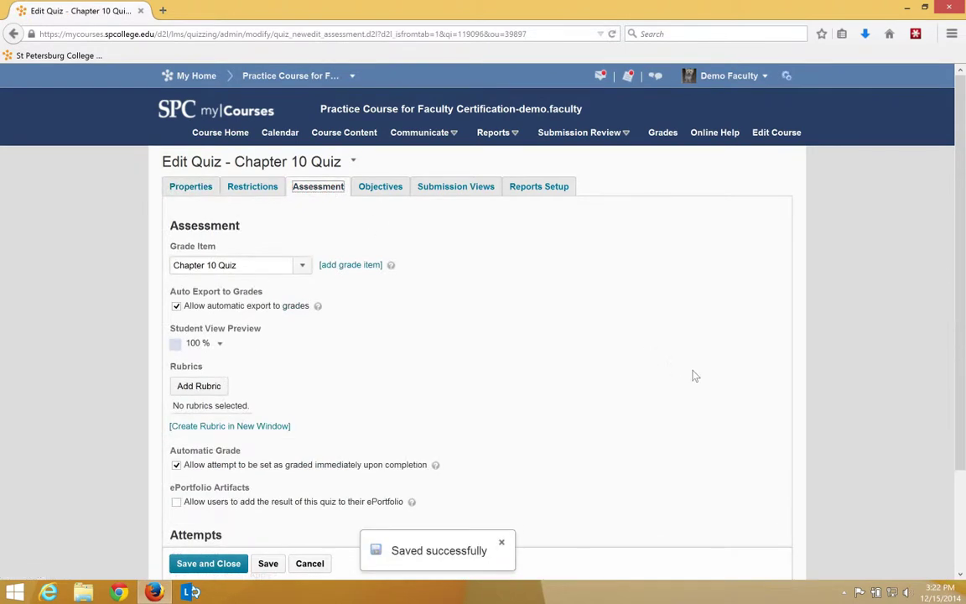
{"action": "scroll", "scroll_direction": "down", "scroll_amount": 3}
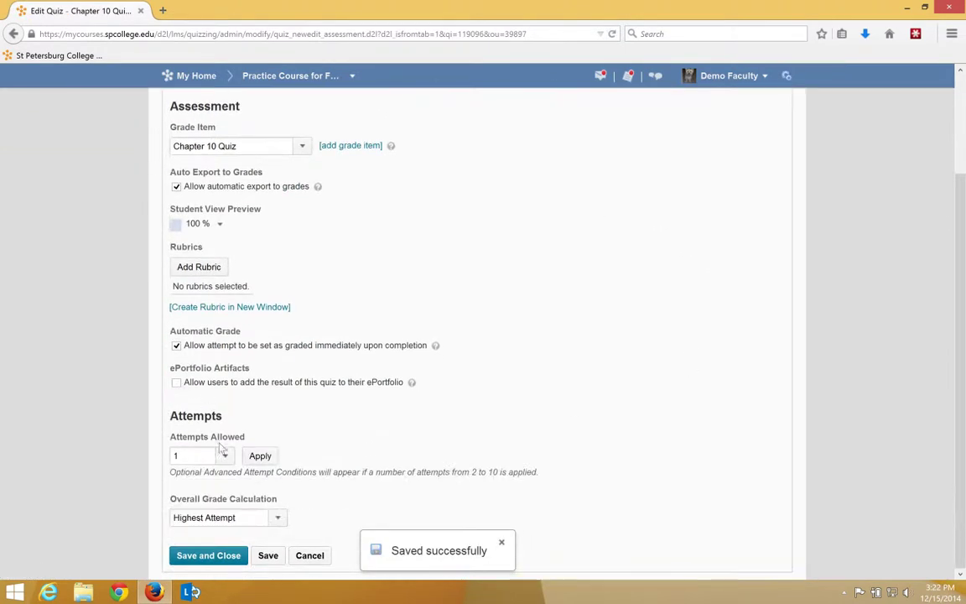
{"action": "left_click", "coordinate": [192, 457]}
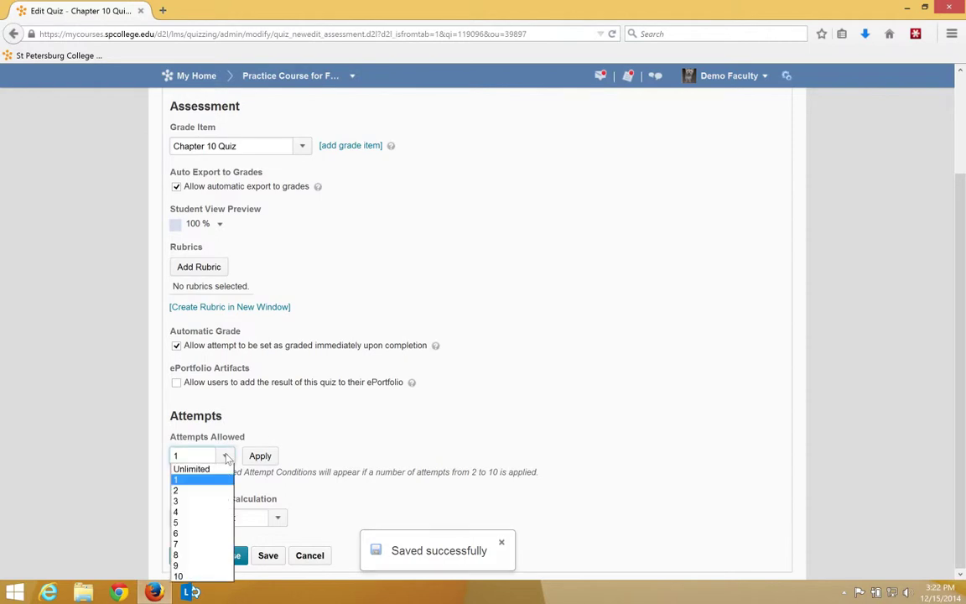
{"action": "left_click", "coordinate": [175, 489]}
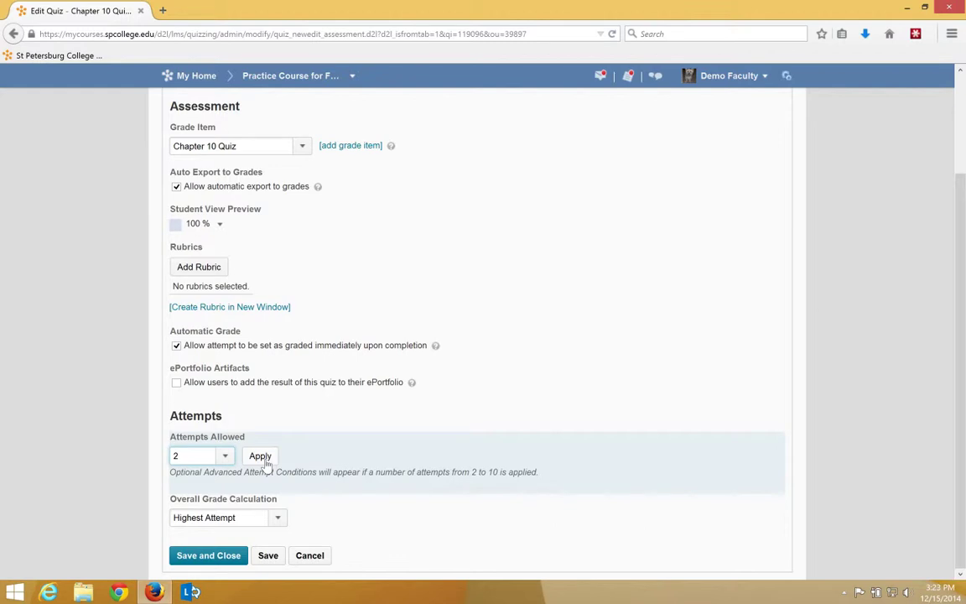
{"action": "left_click", "coordinate": [260, 456]}
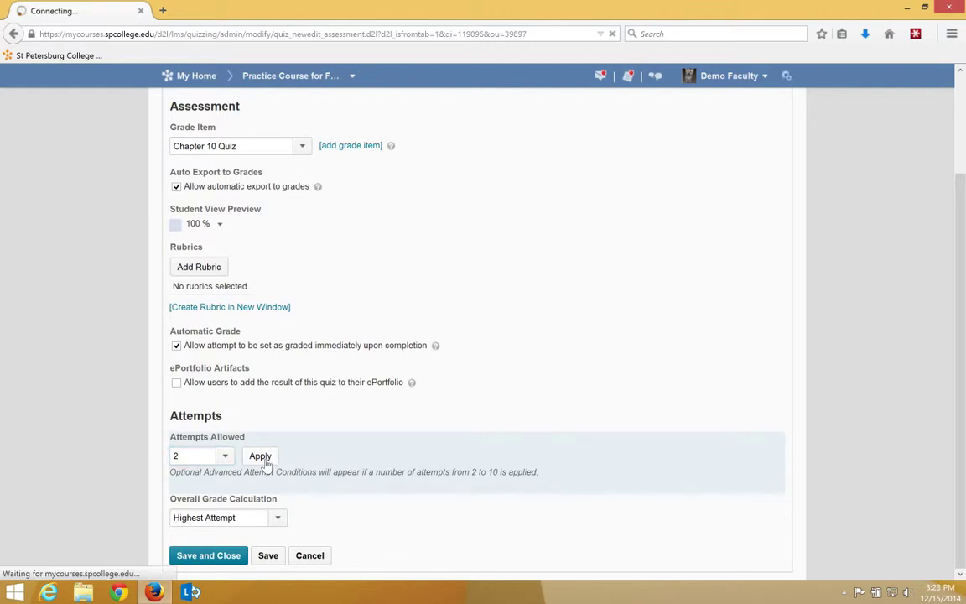
{"action": "left_click", "coordinate": [269, 555]}
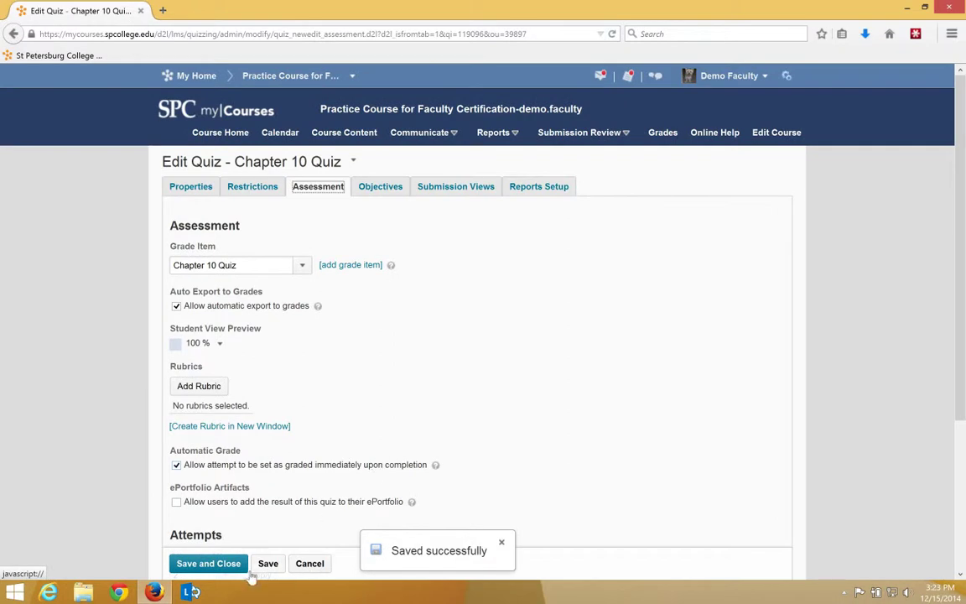